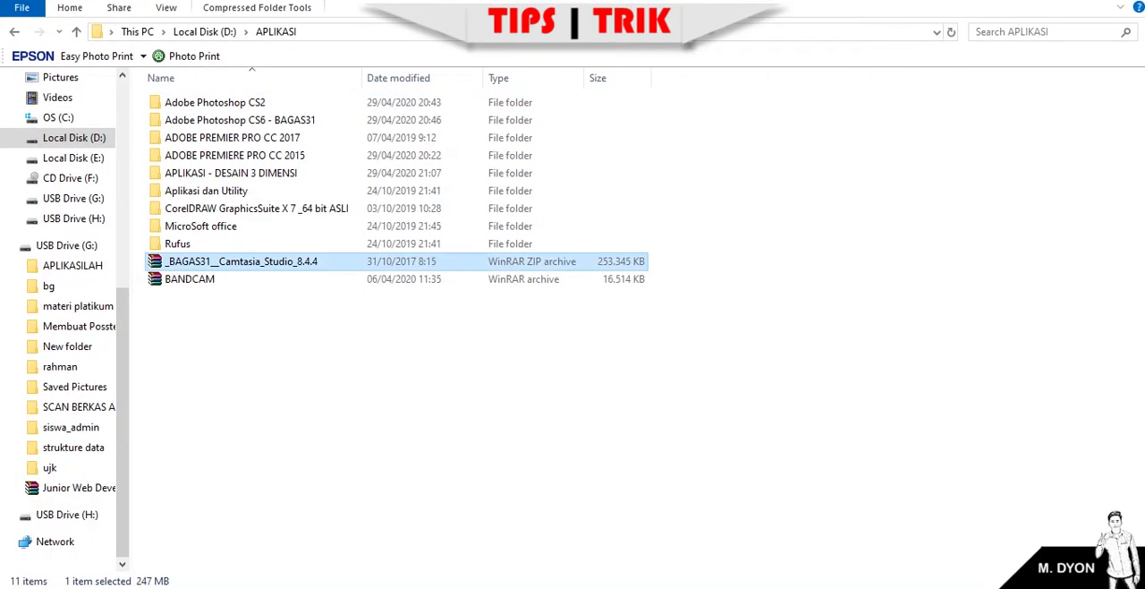
# Step: Open the _BAGAS31__Camtasia_Studio_8.4.4 ZIP archive in WinRAR
pyautogui.doubleClick(242, 261)
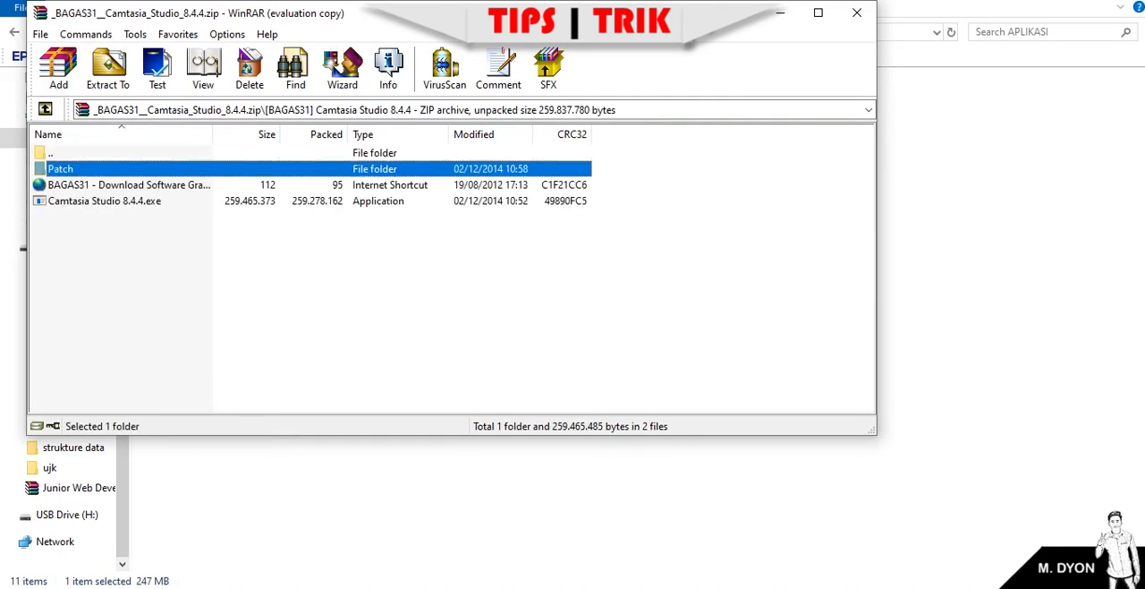
# Step: Run Camtasia Studio 8.4.4.exe from inside the WinRAR archive
pyautogui.click(104, 201)
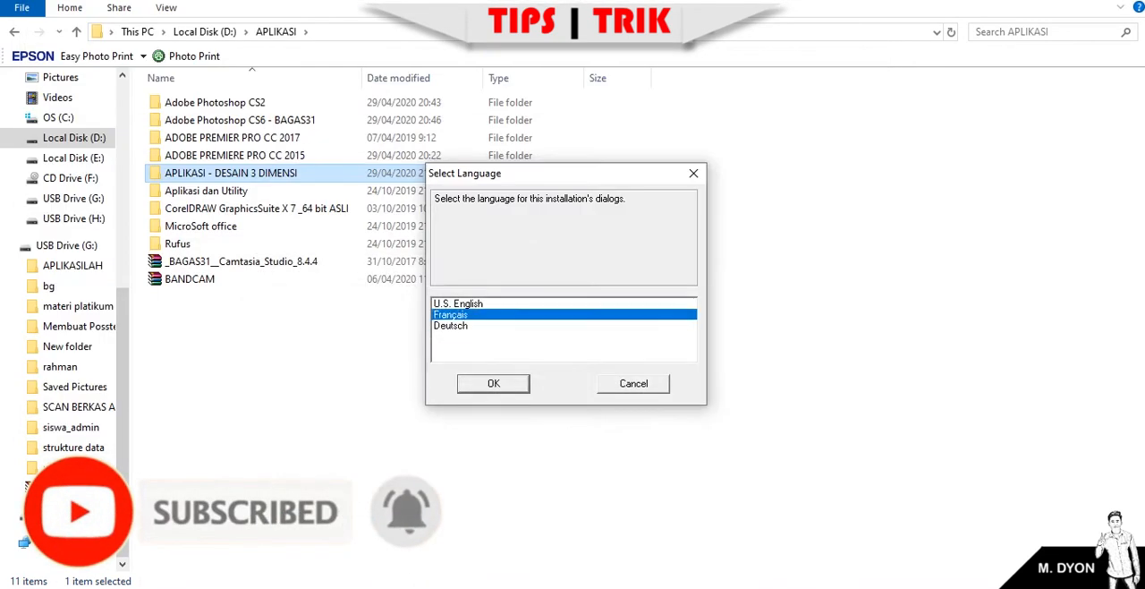
# Step: Confirm the default installer language and reach the setup welcome page
pyautogui.click(494, 383)
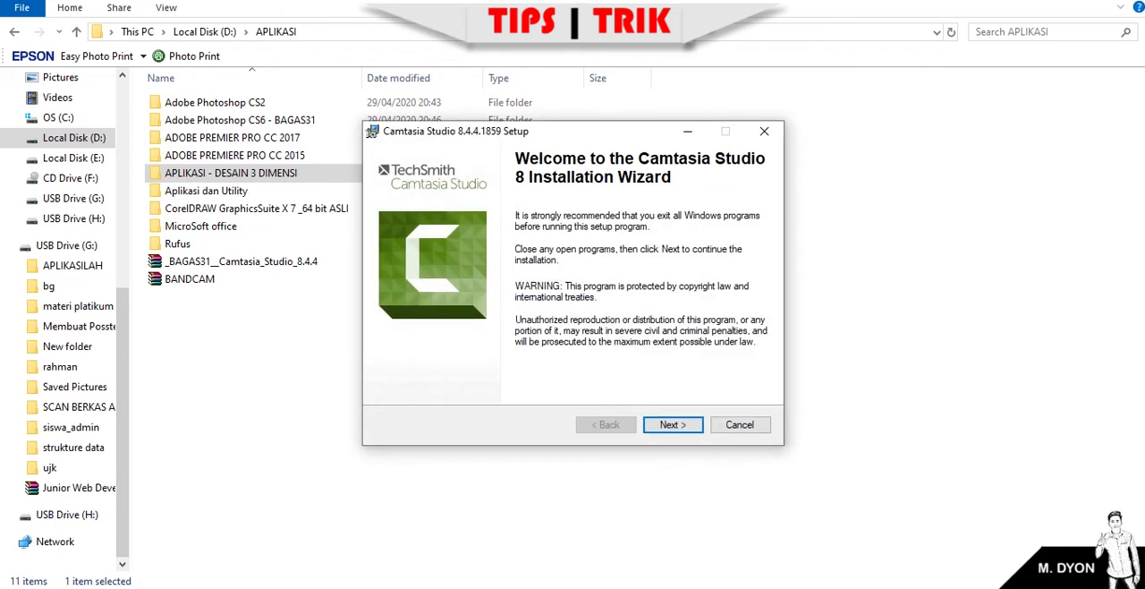
# Step: Accept the licence, keep free trial, default folder and PowerPoint add-in, and enable 'Start Camtasia Studio 8 after installation'
pyautogui.click(673, 424)
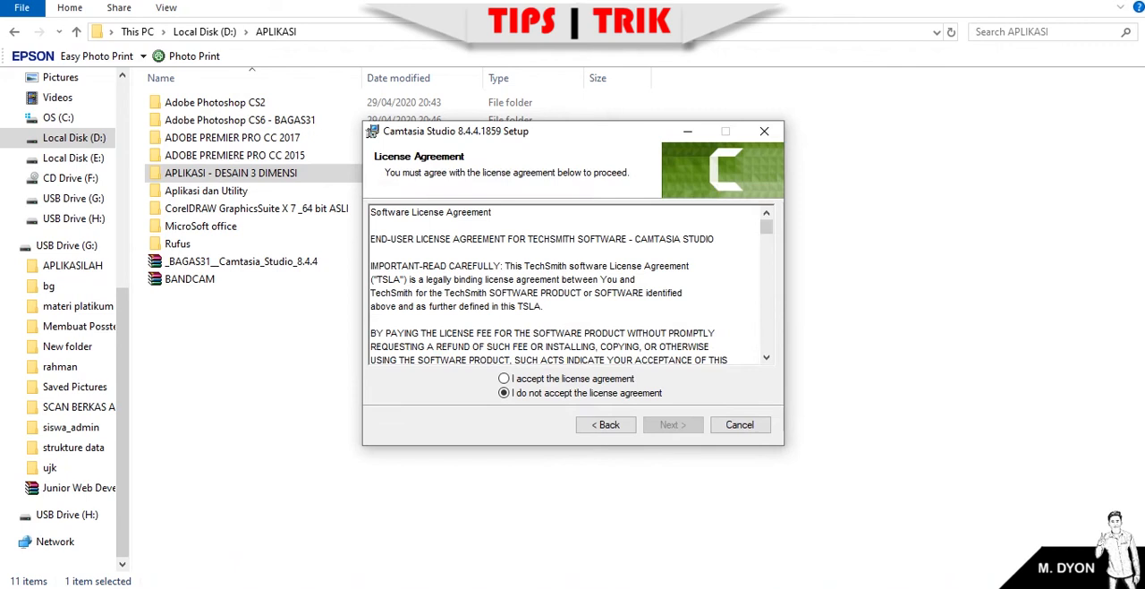
pyautogui.click(505, 378)
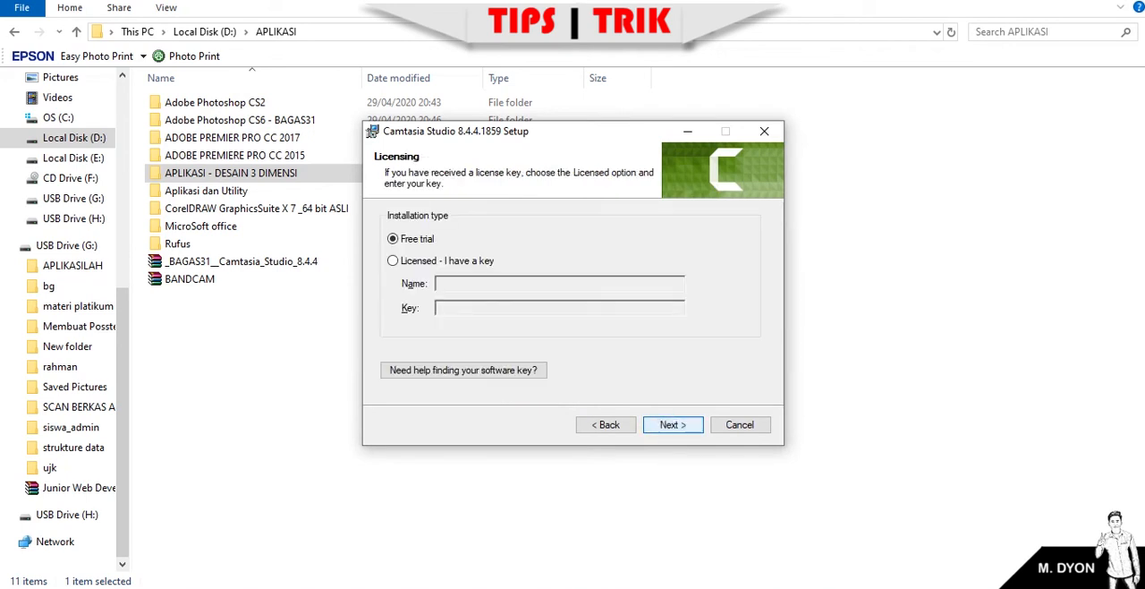
pyautogui.click(673, 424)
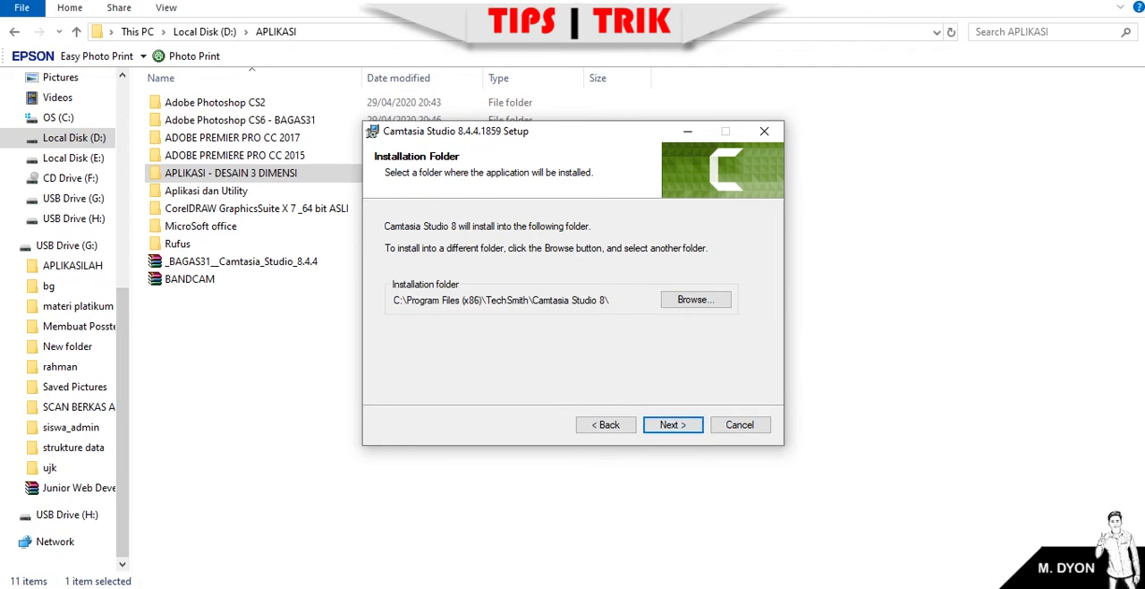
pyautogui.click(673, 424)
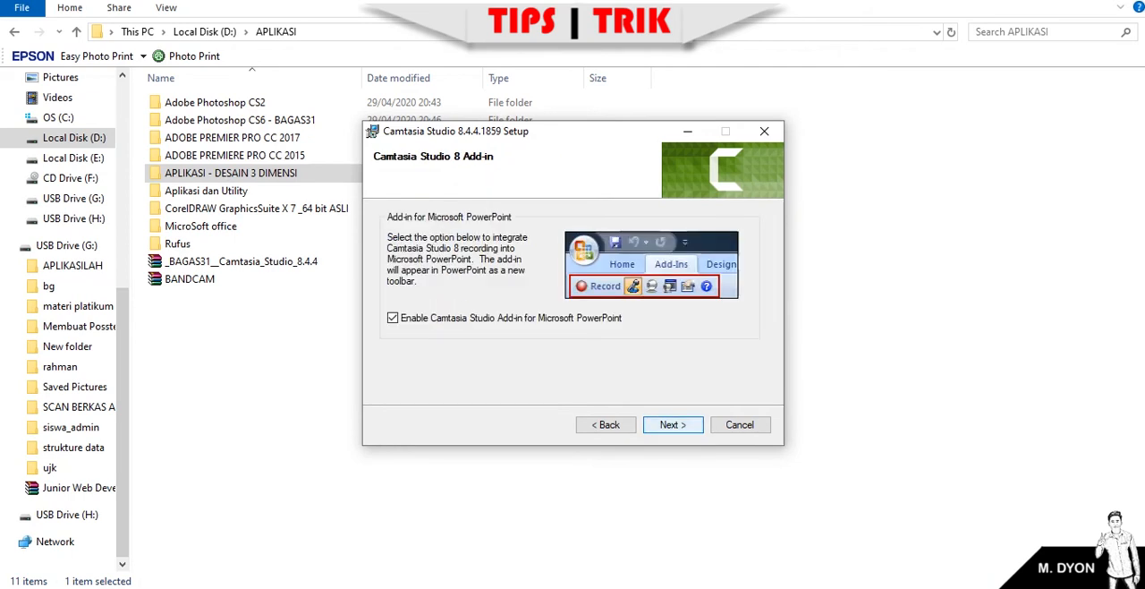
pyautogui.click(673, 424)
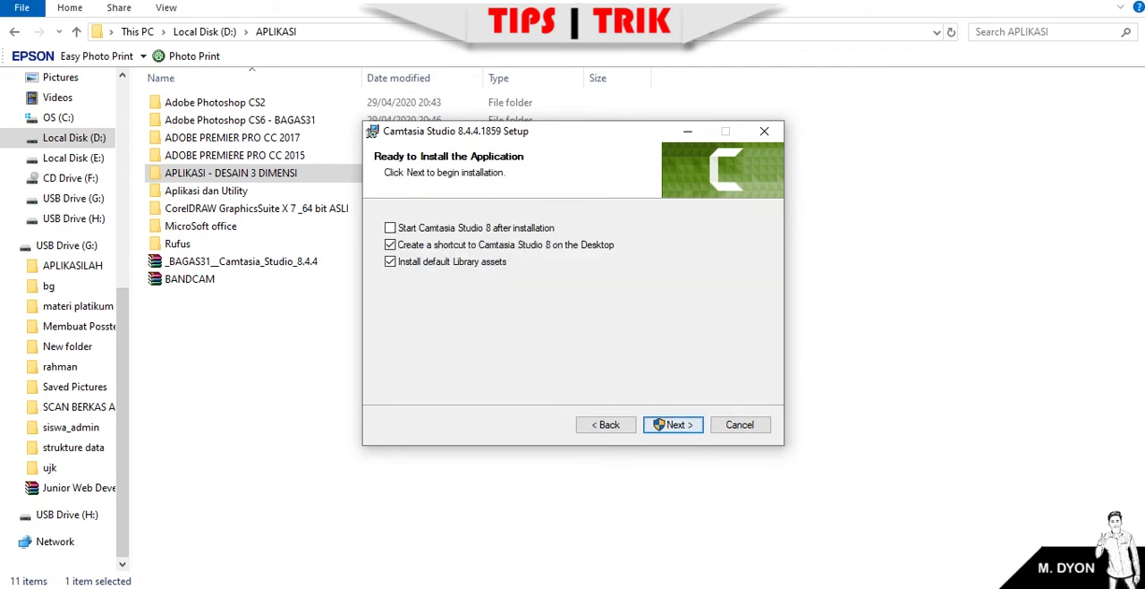
pyautogui.click(390, 228)
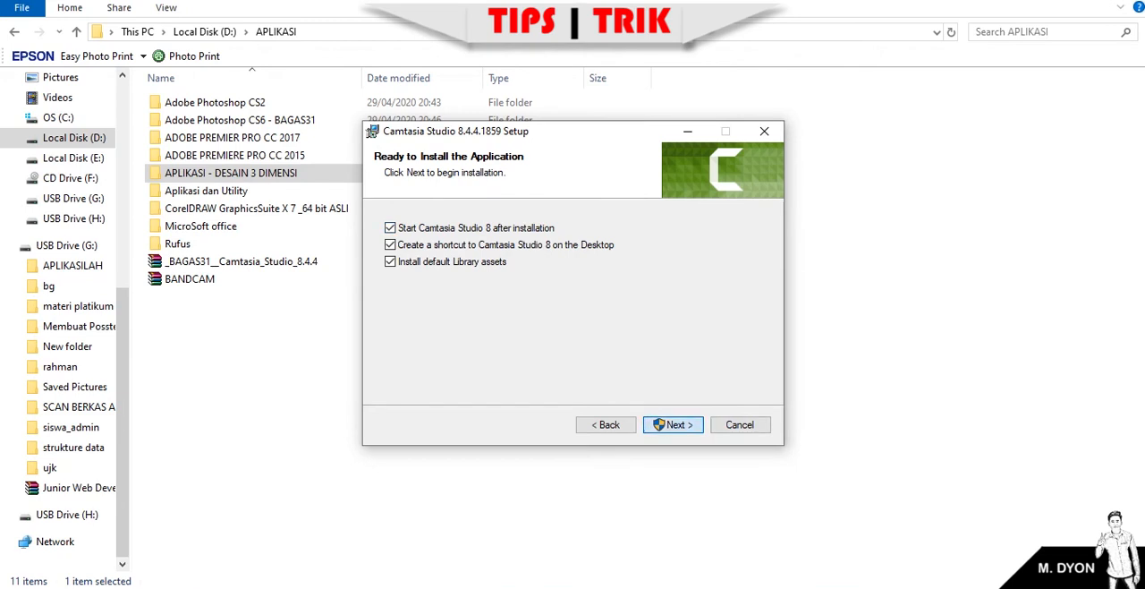
# Step: Start the installation from the Ready to Install page and let Camtasia launch
pyautogui.click(672, 424)
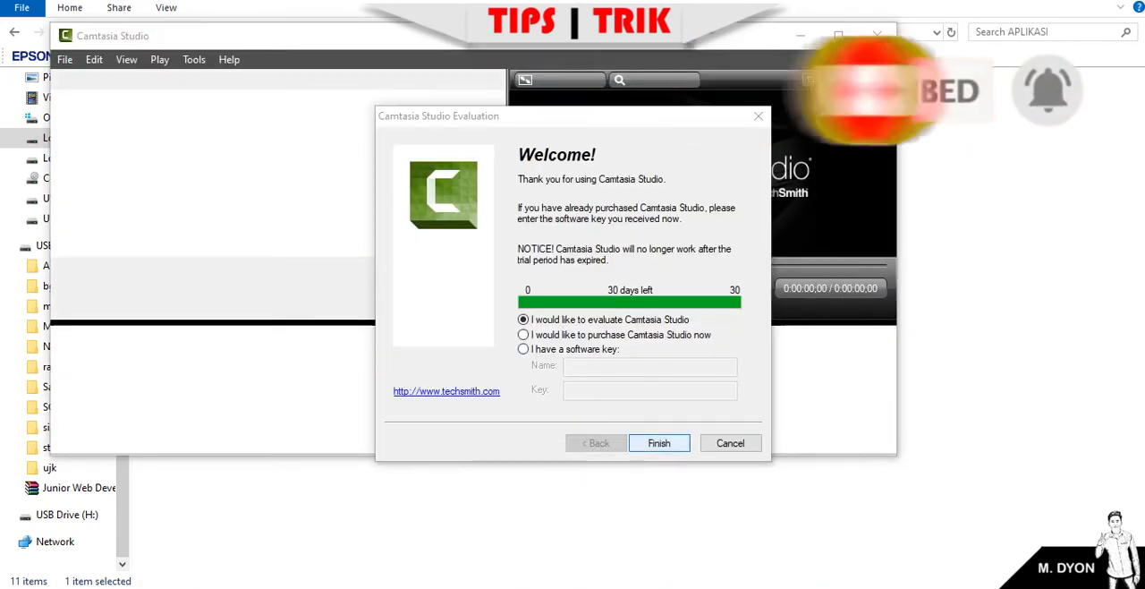
# Step: Finish as a 30-day trial evaluation and maximize Camtasia Studio on an untitled project
pyautogui.click(659, 442)
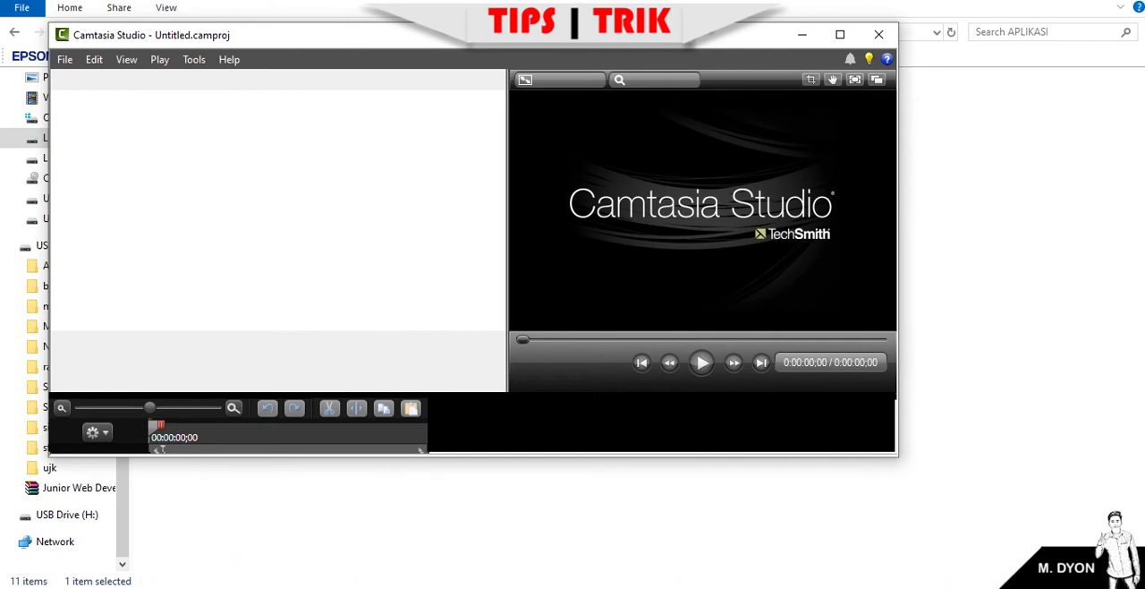
pyautogui.click(839, 34)
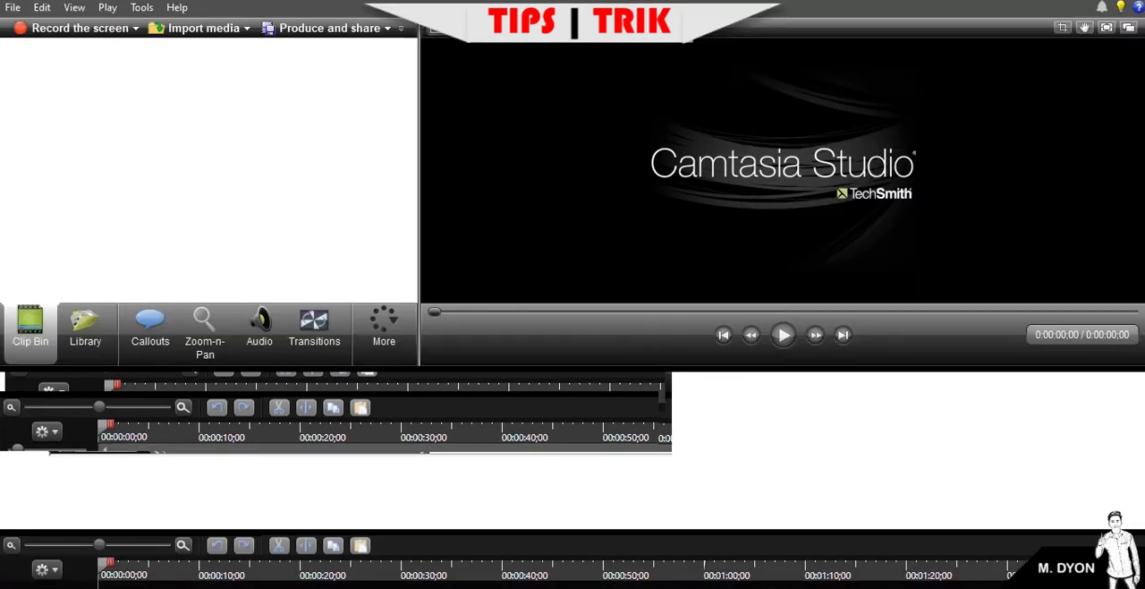